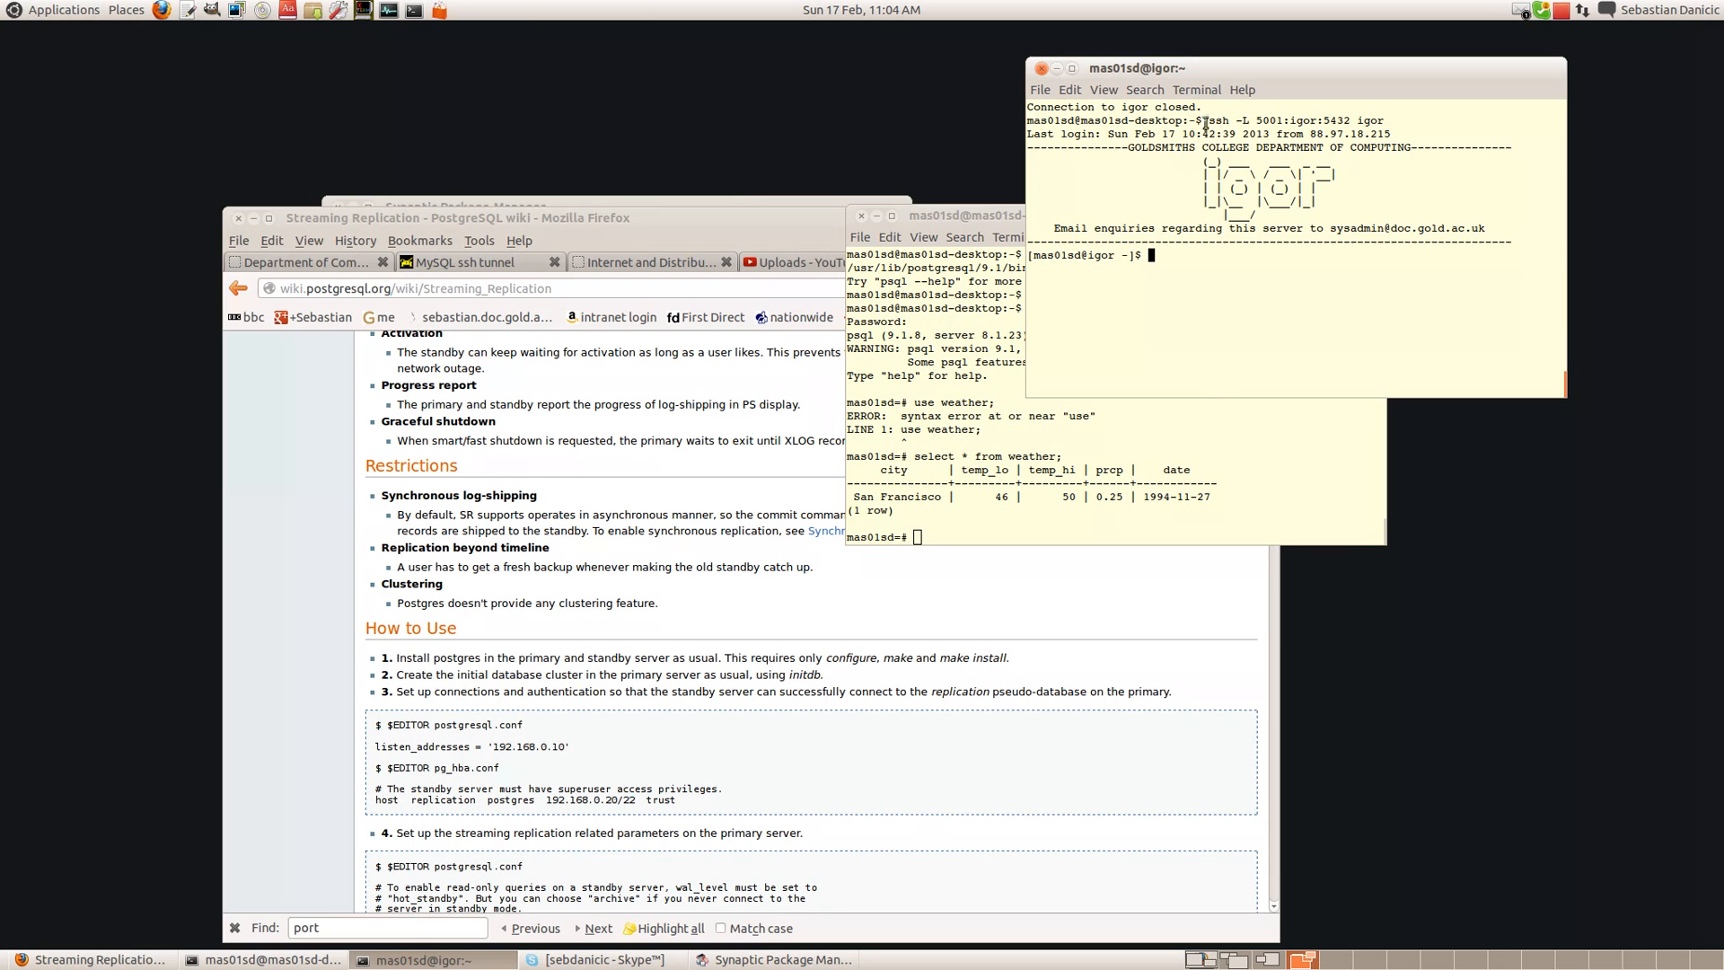
mouse_move(1297, 119)
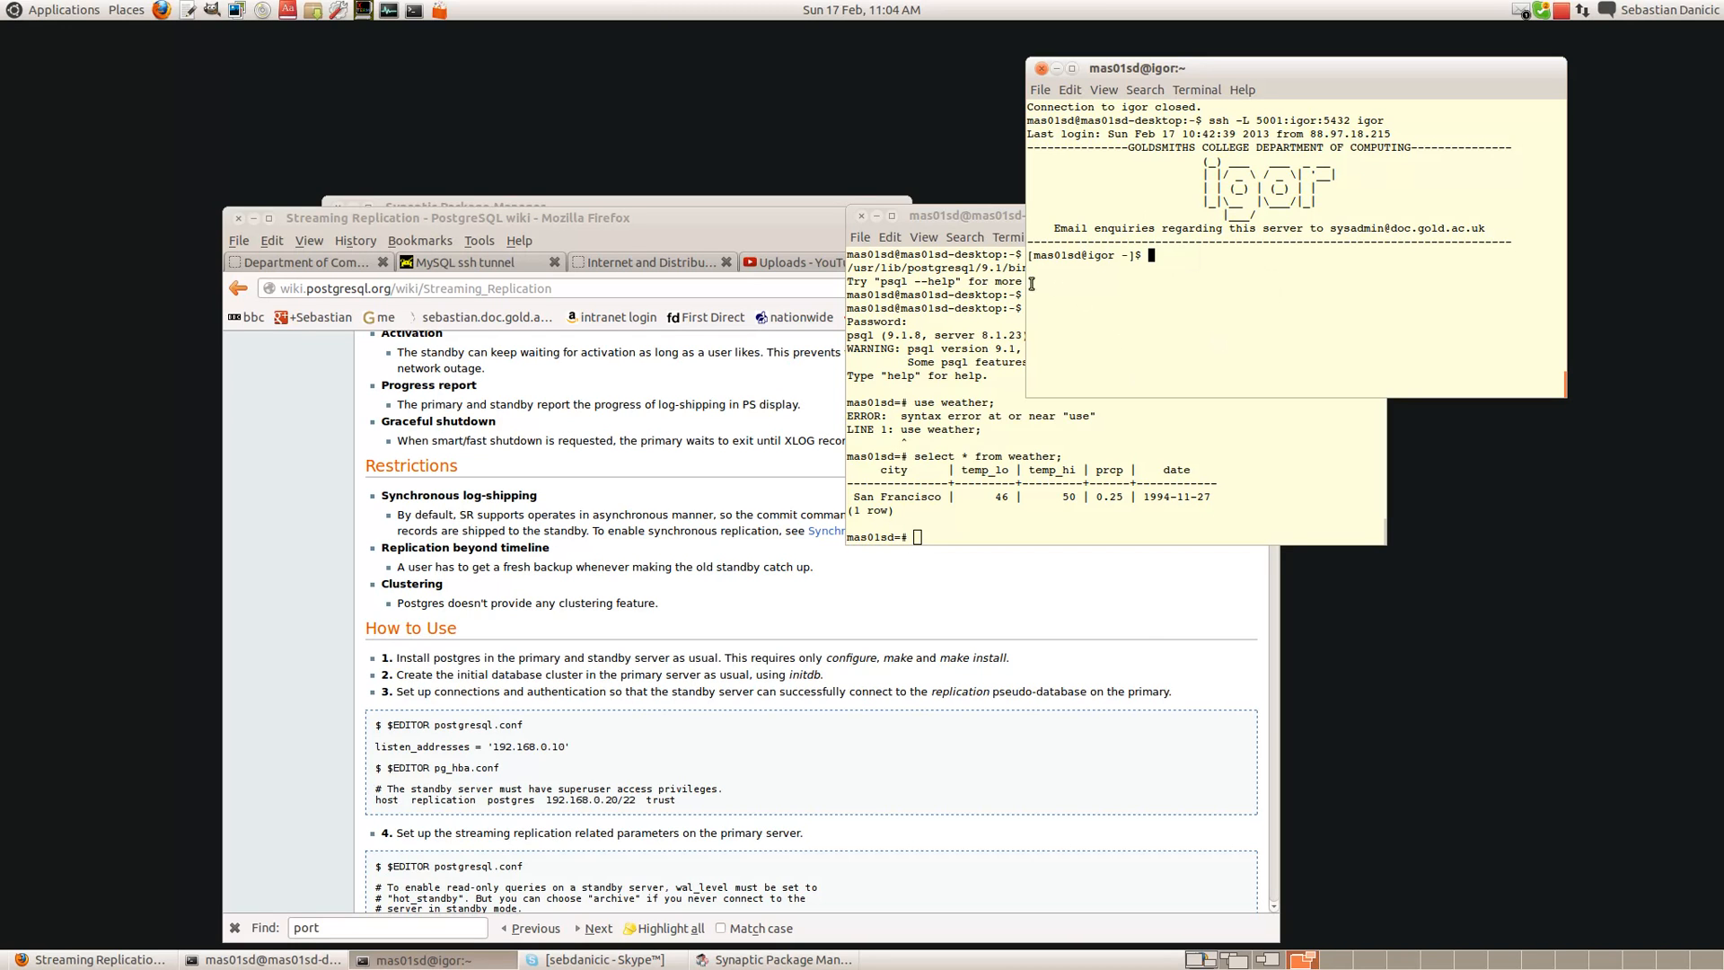
mouse_move(1002, 650)
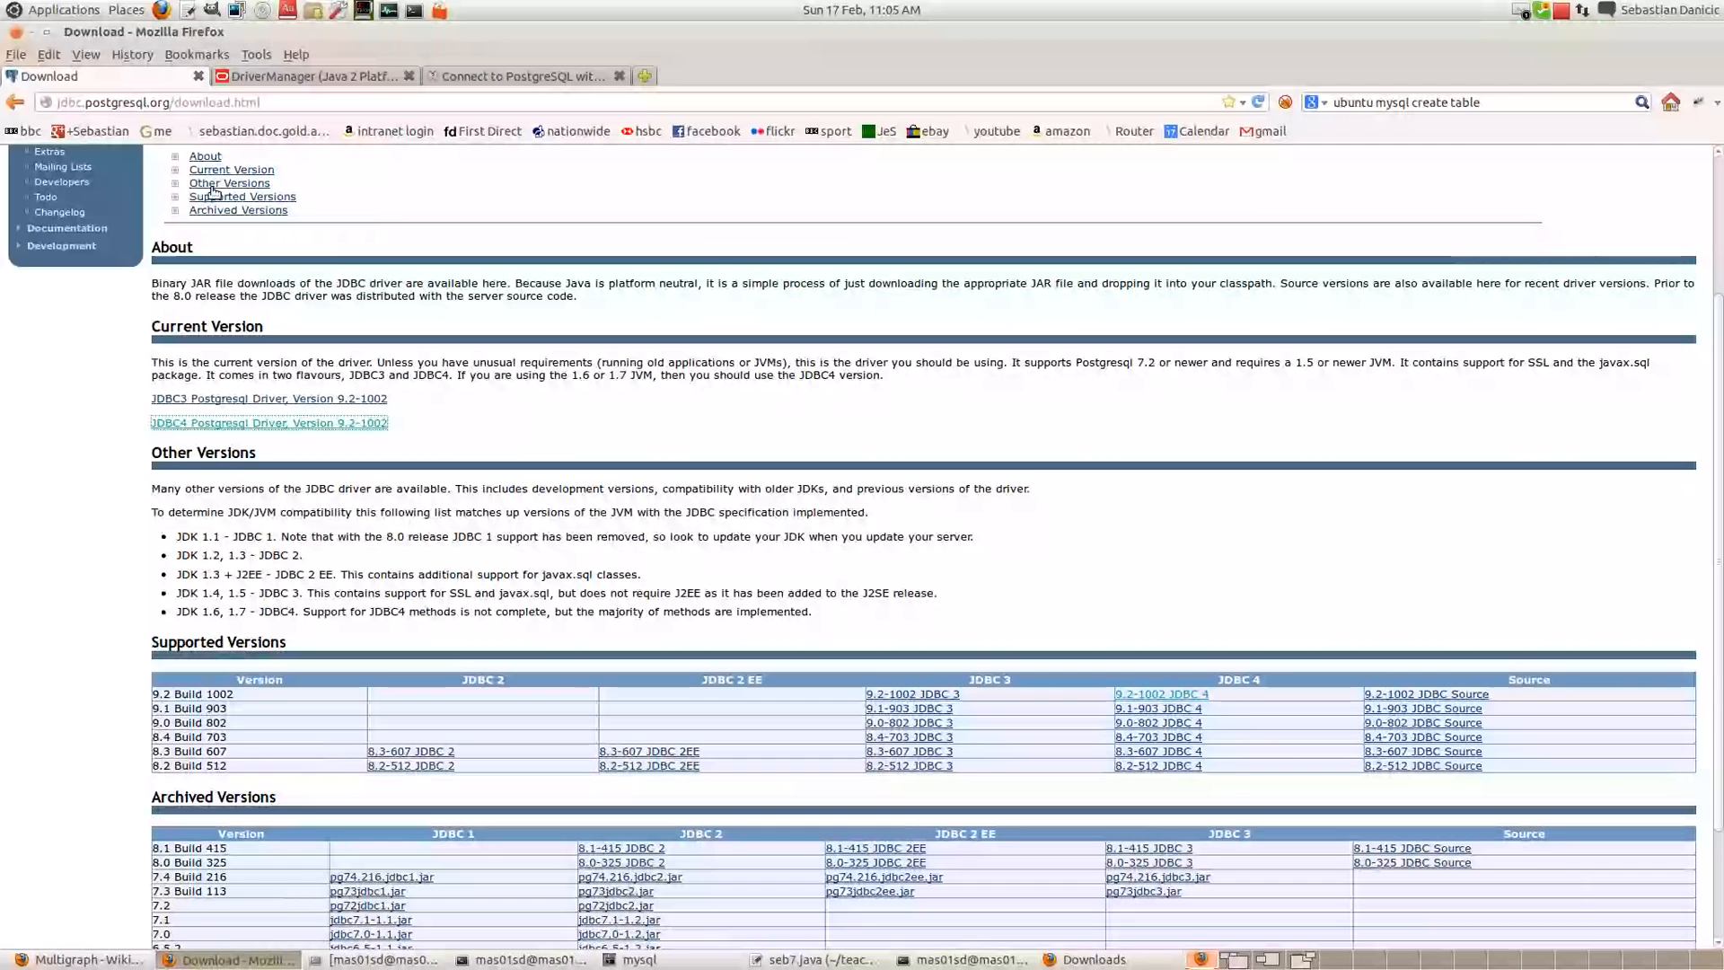
- Select the JDBC4 Postgresql Driver, Version 9.2-1002 download link
click(268, 422)
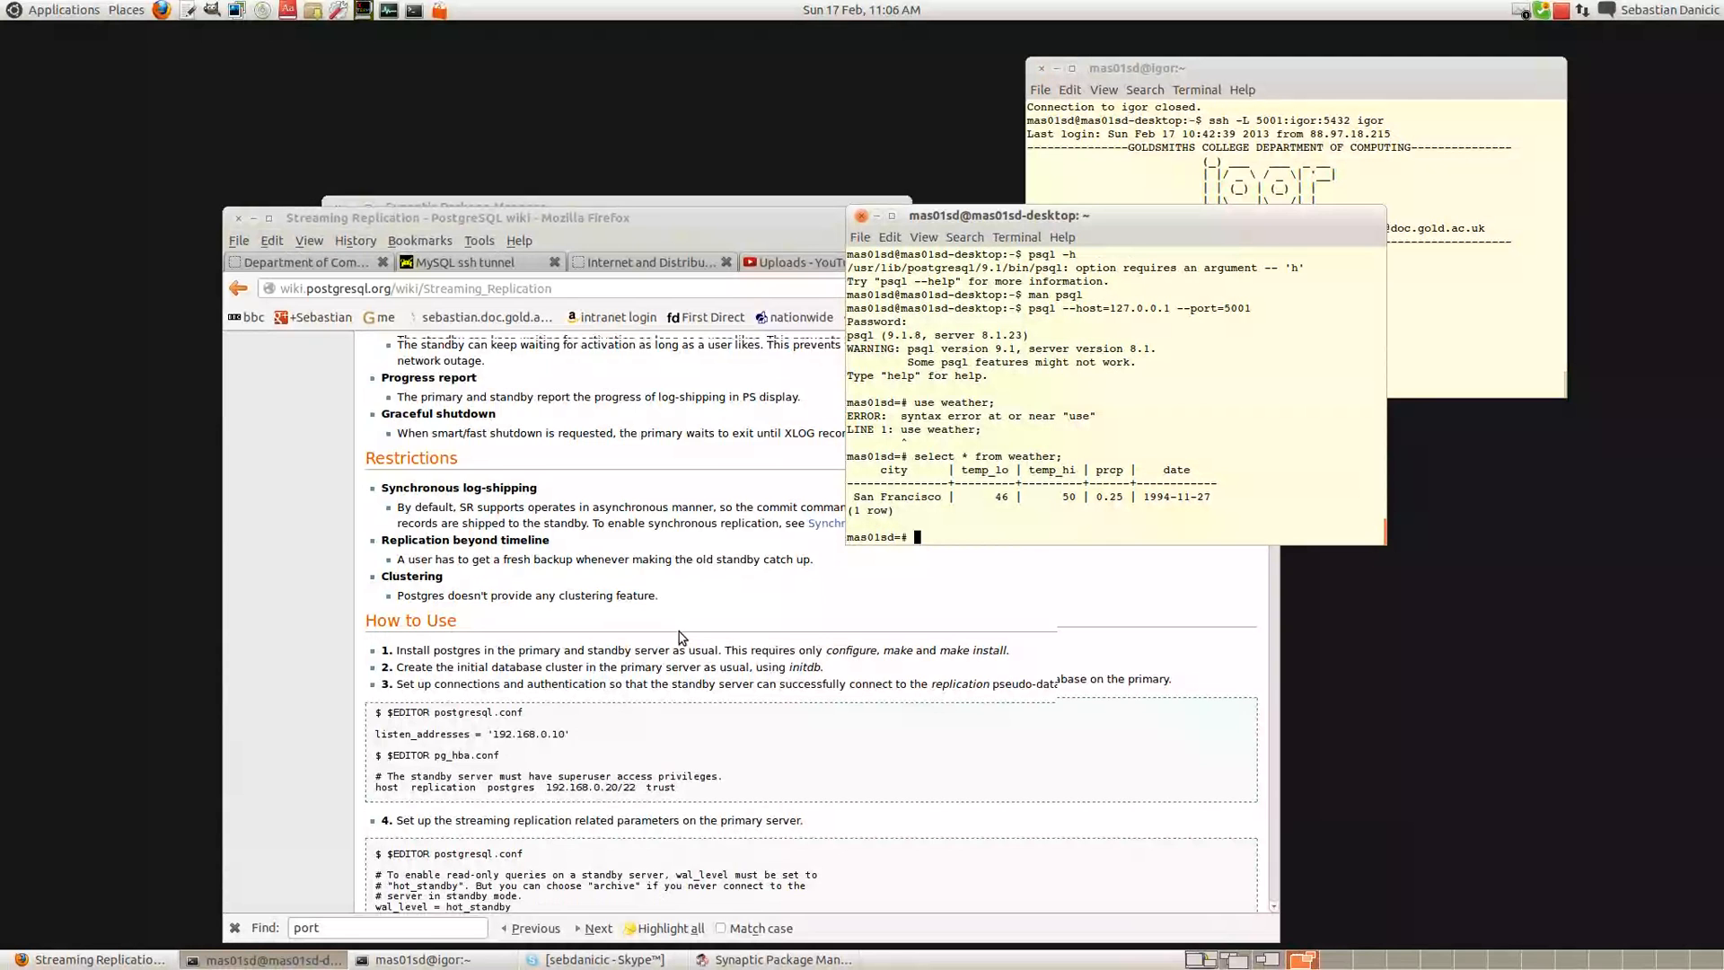
scroll(down, 3)
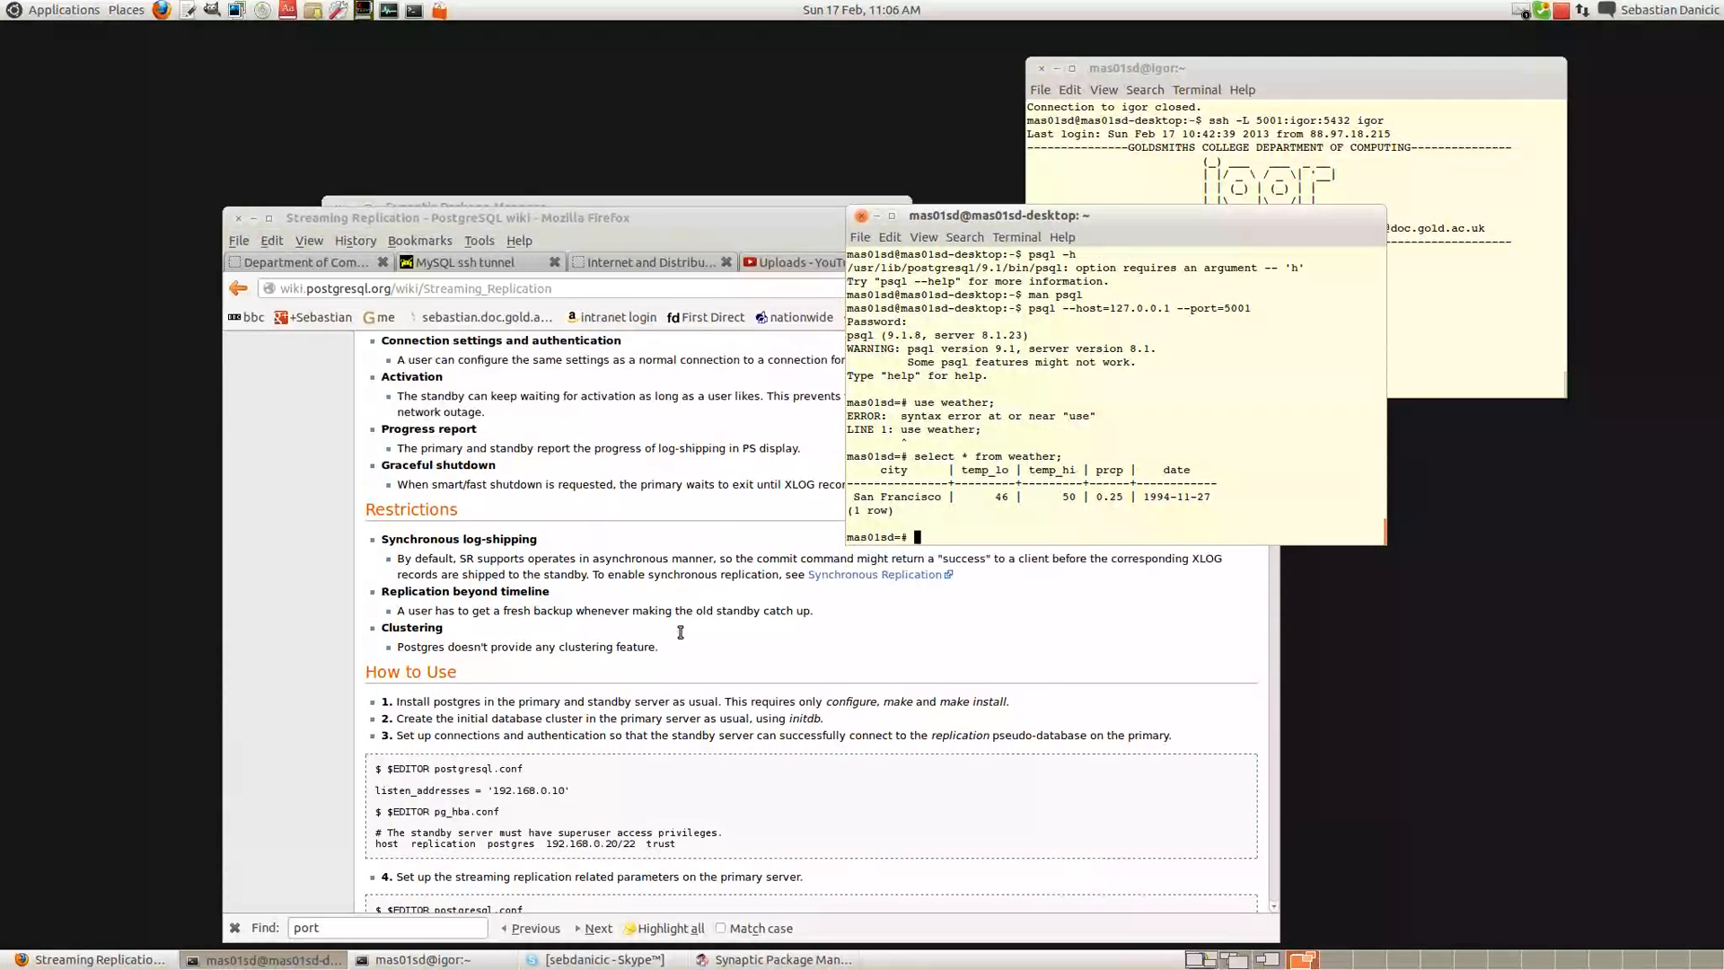